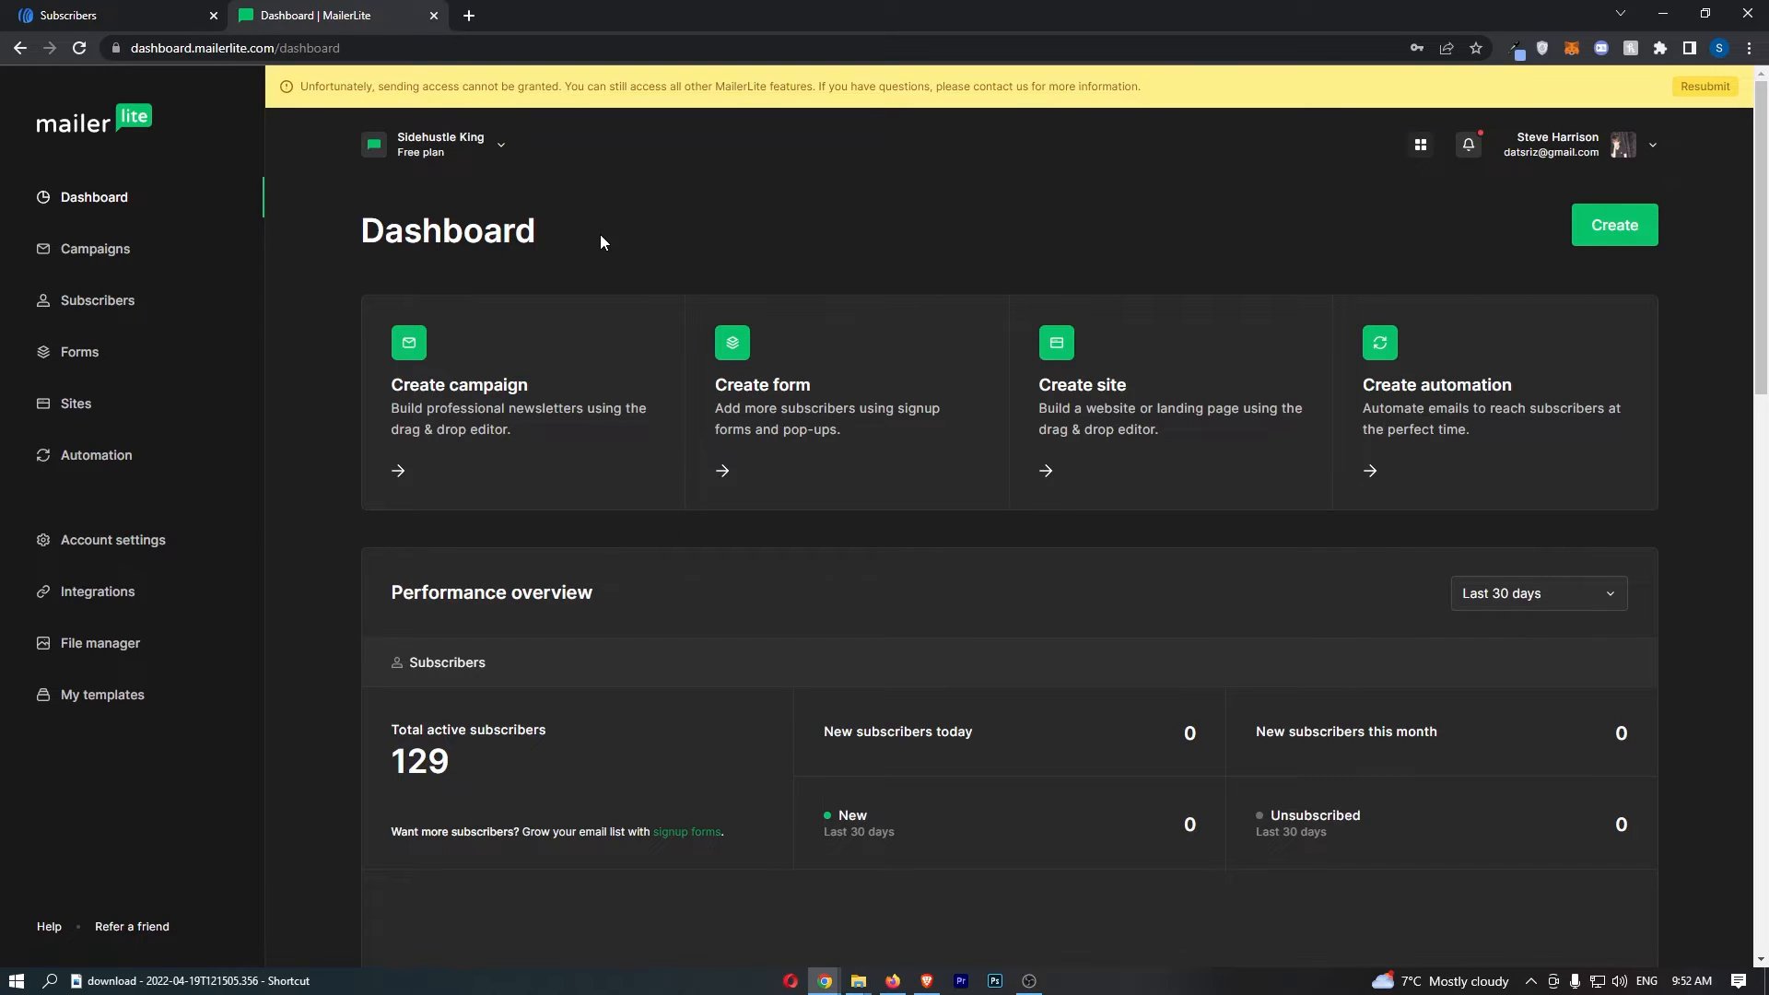
mouse_move(806, 177)
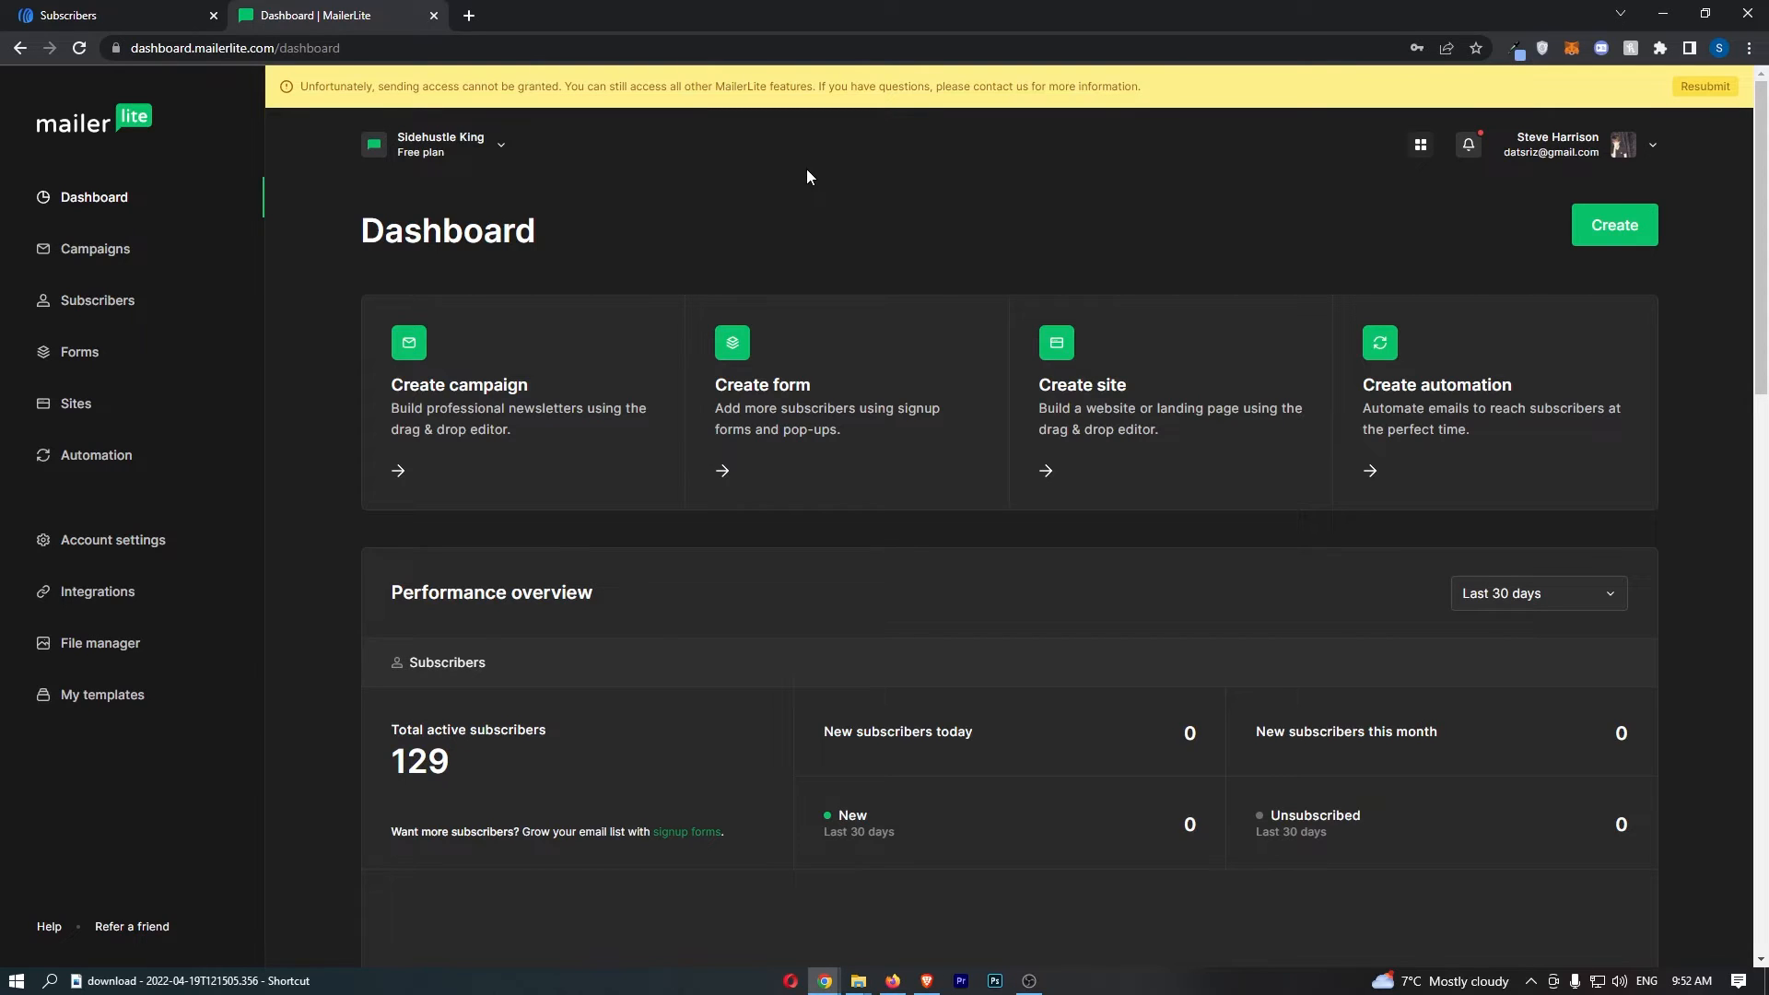
mouse_move(471, 86)
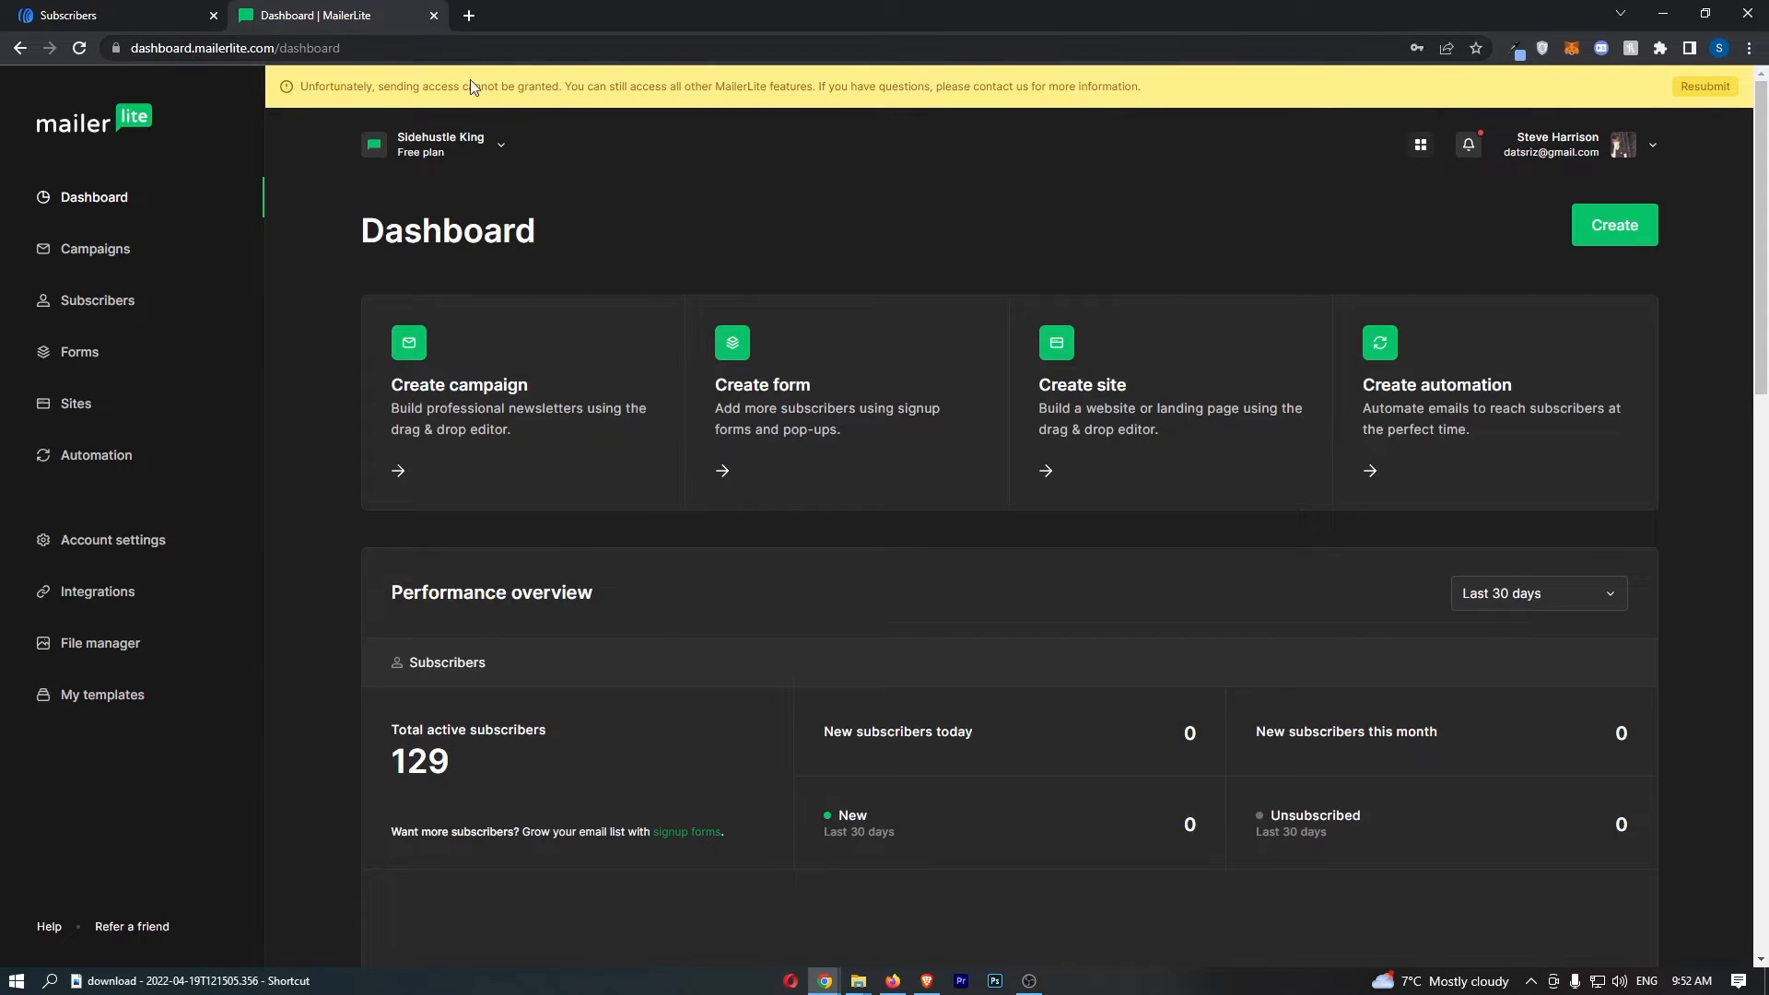
mouse_move(691, 177)
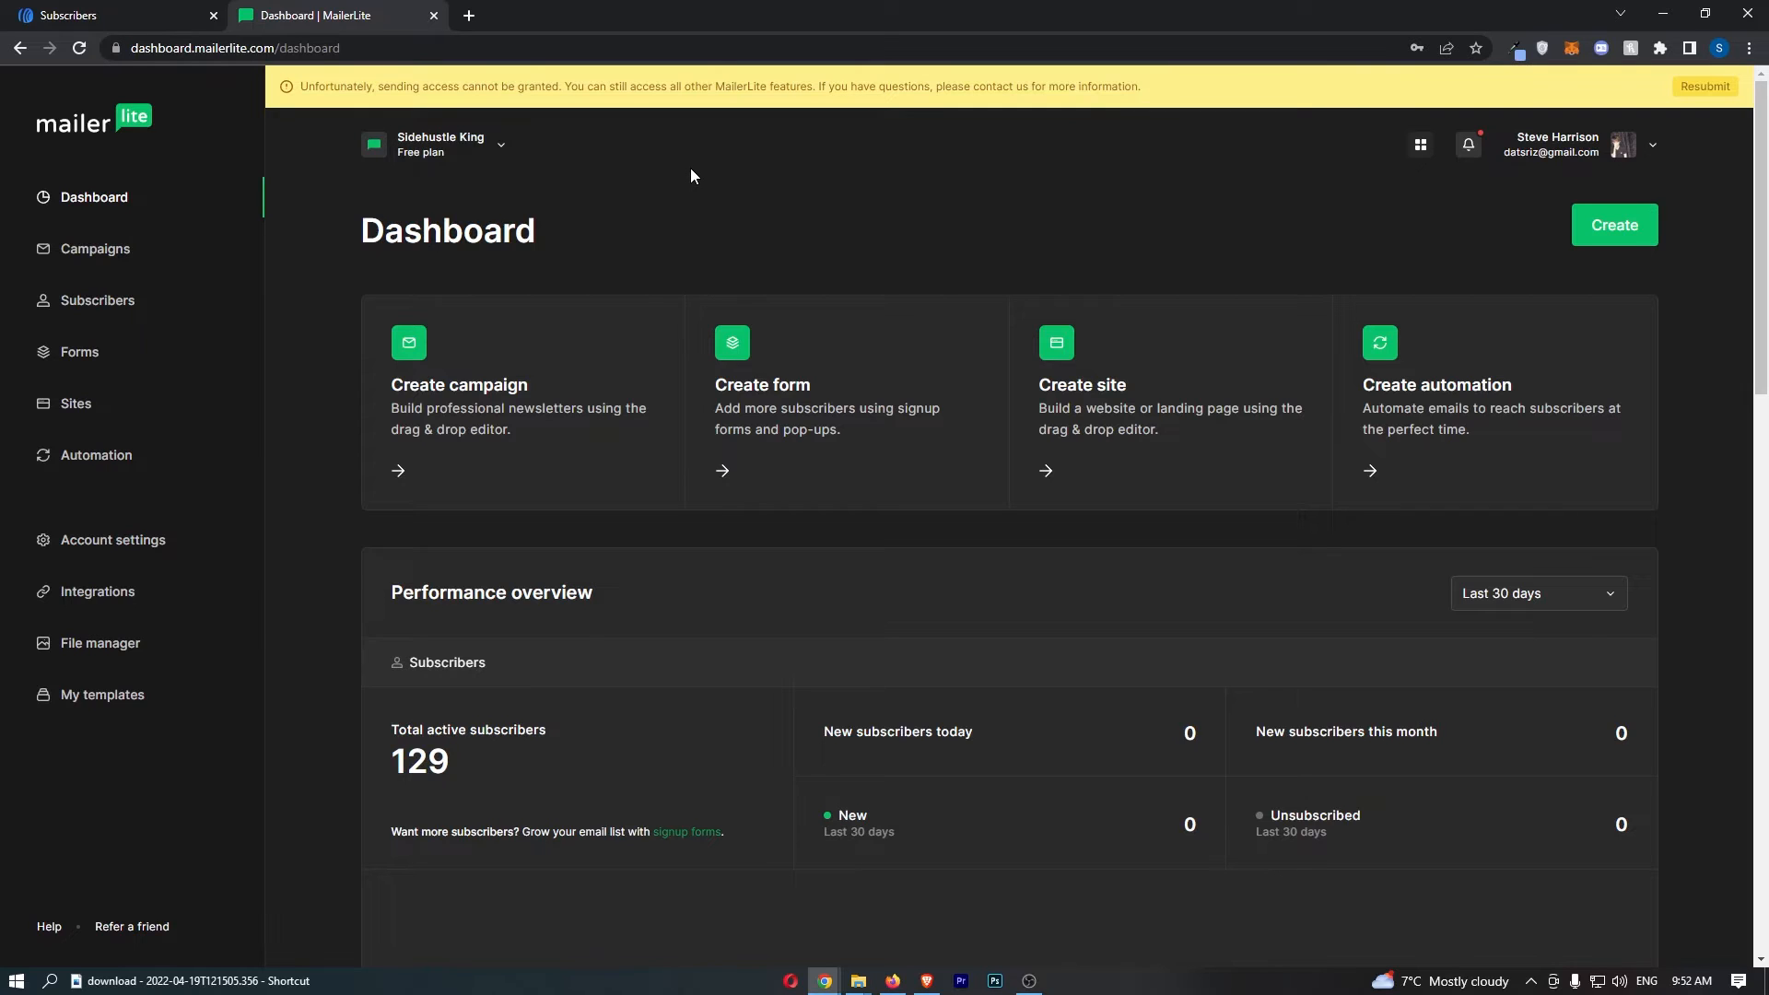
mouse_move(716, 174)
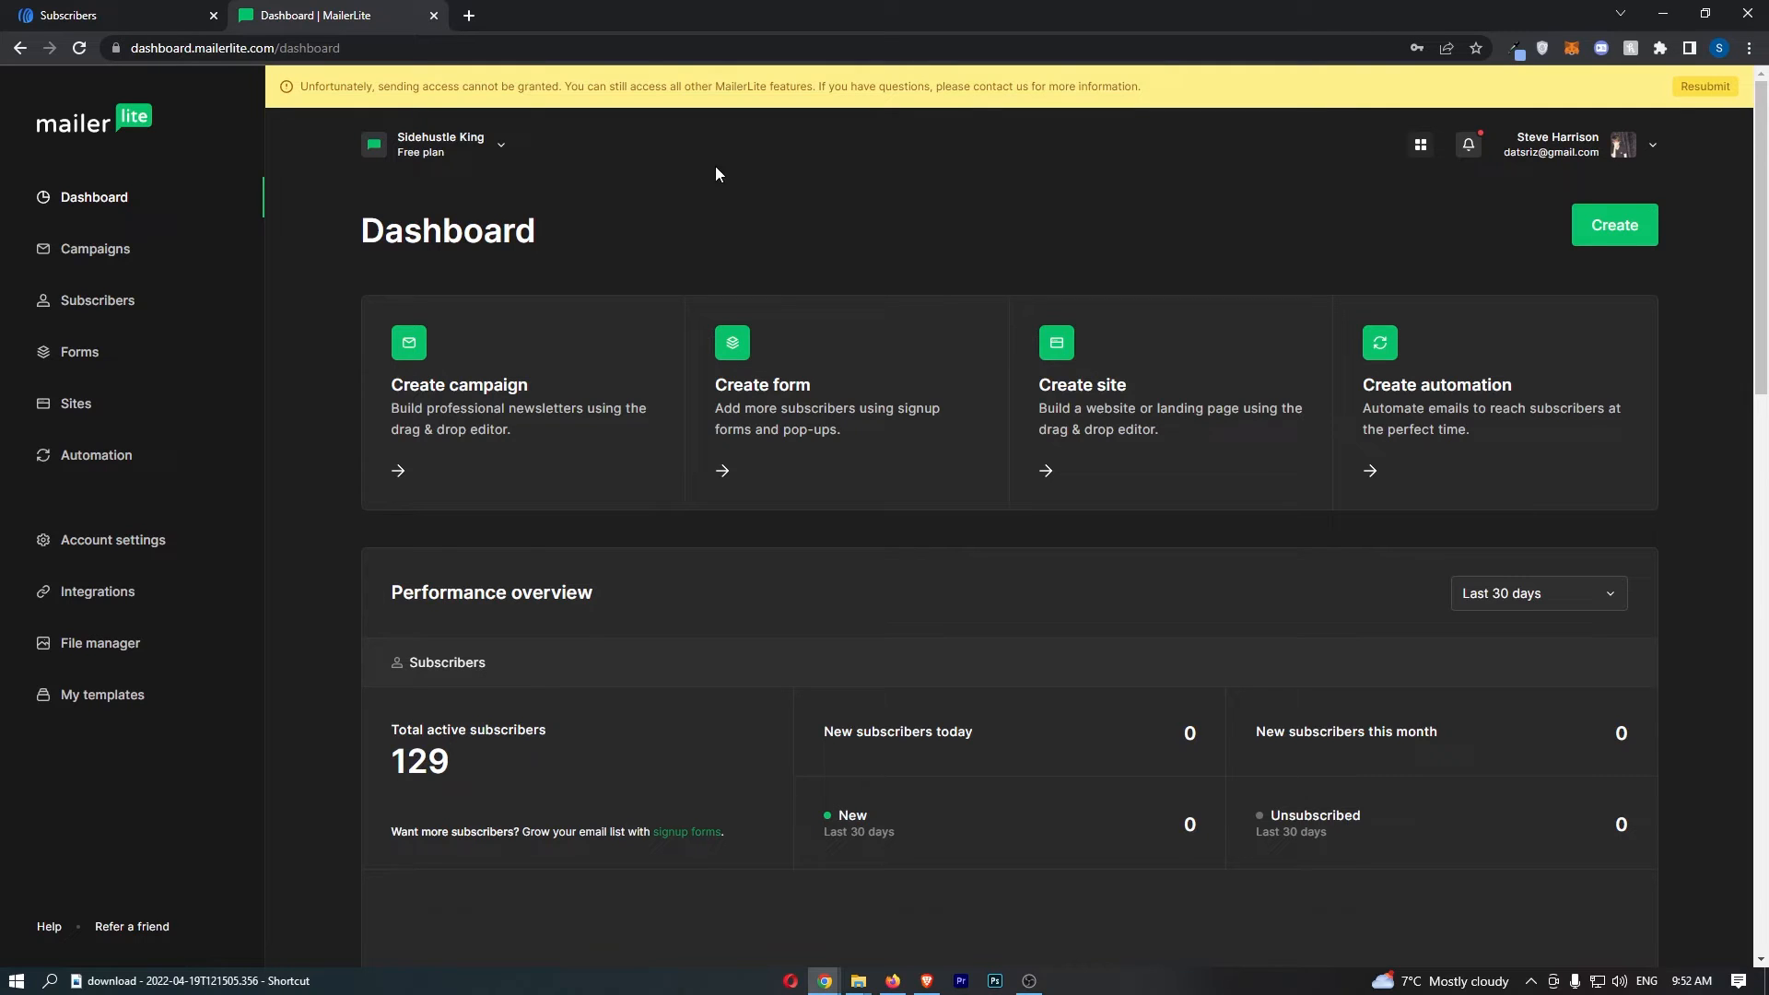
mouse_move(1597, 143)
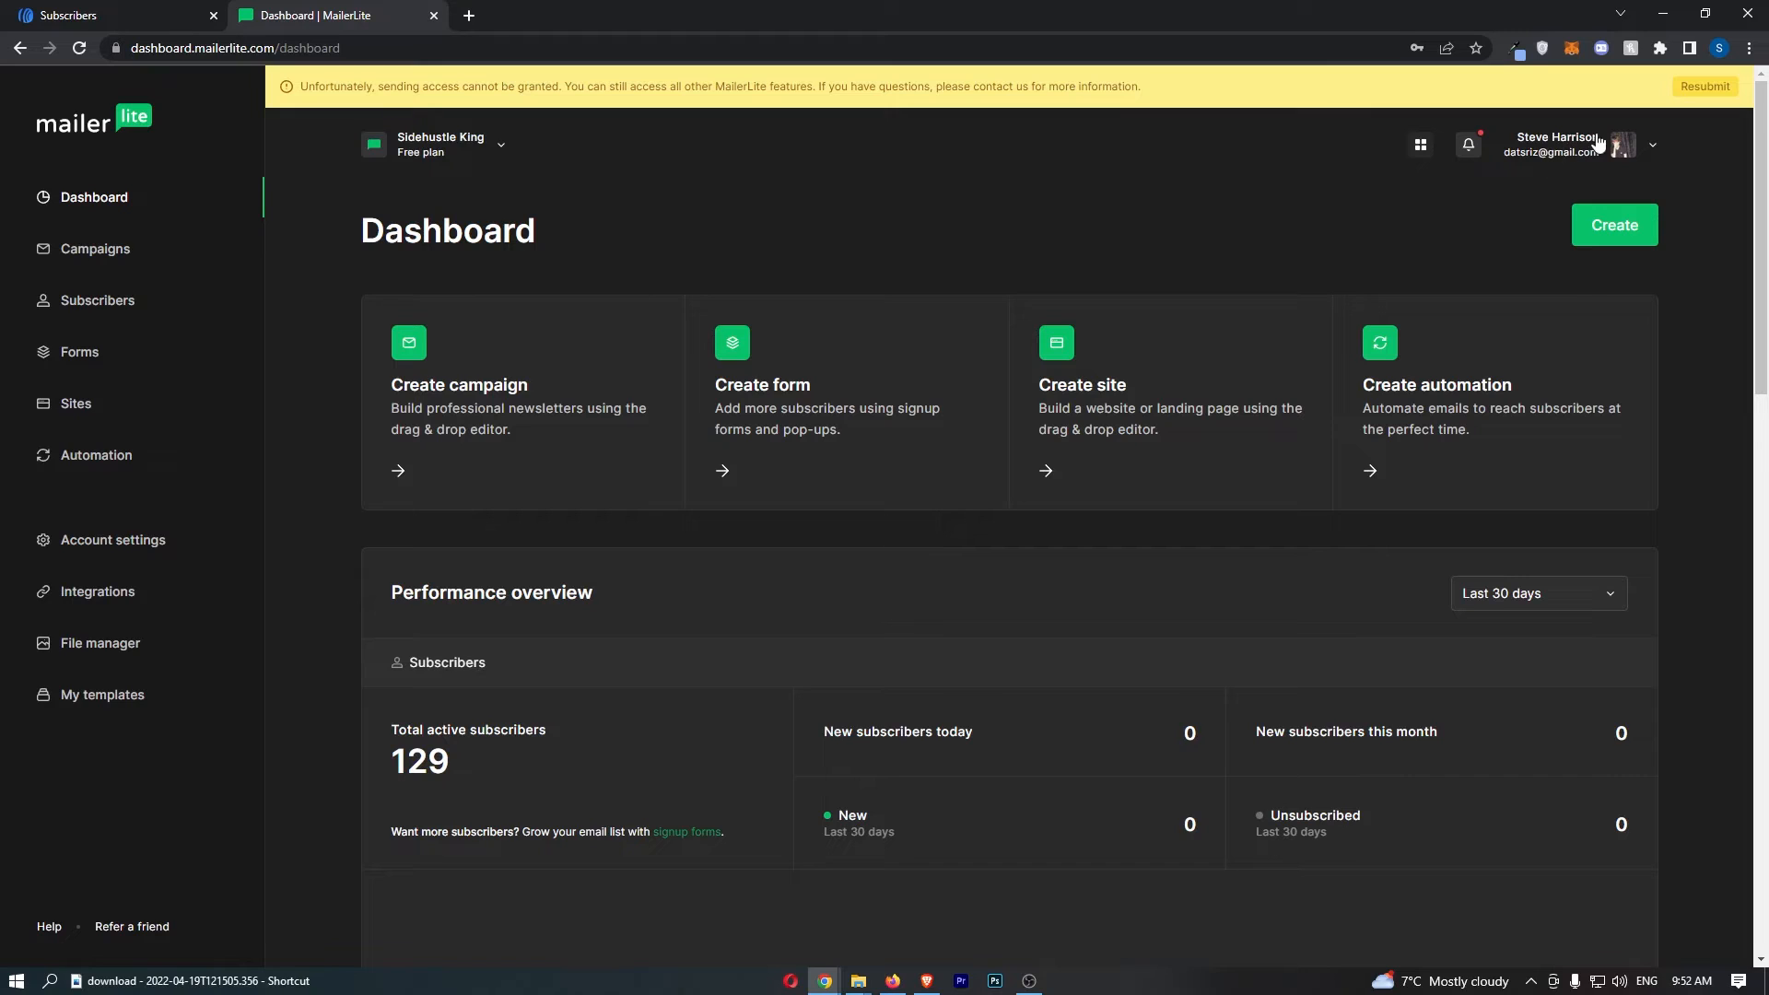
mouse_move(1583, 155)
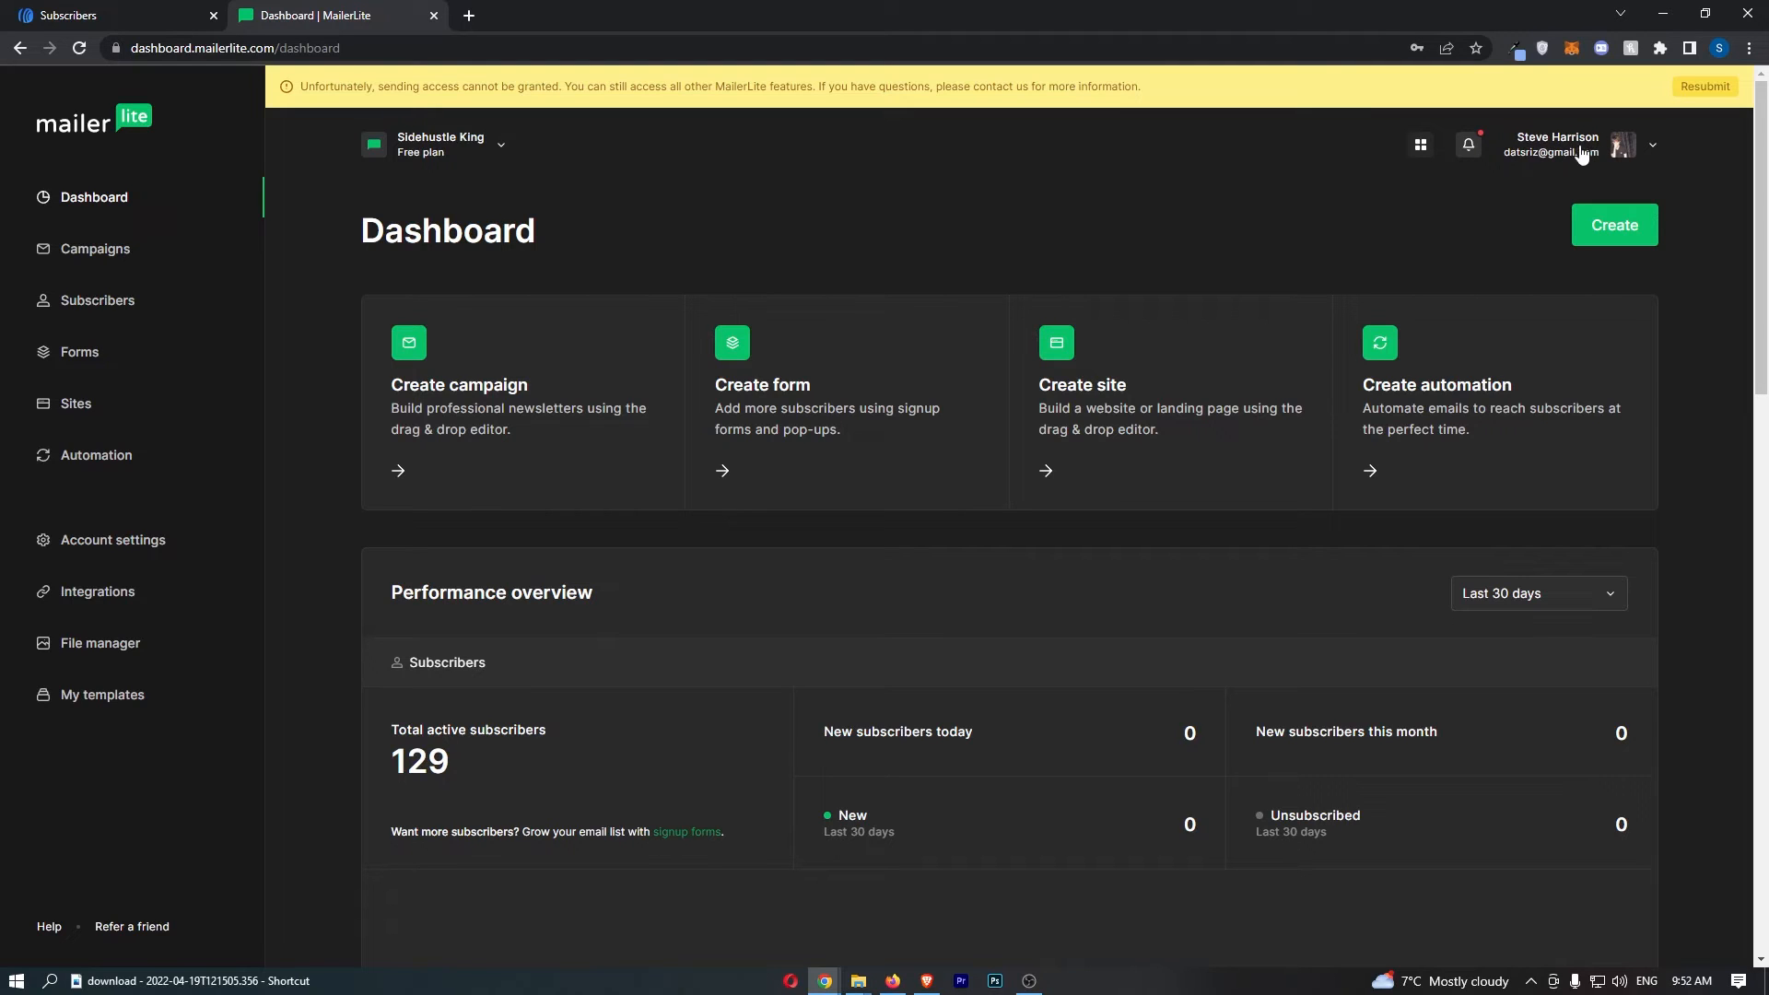
- Go to My profile from the account menu and scroll to Two-factor authentication
left_click(1652, 143)
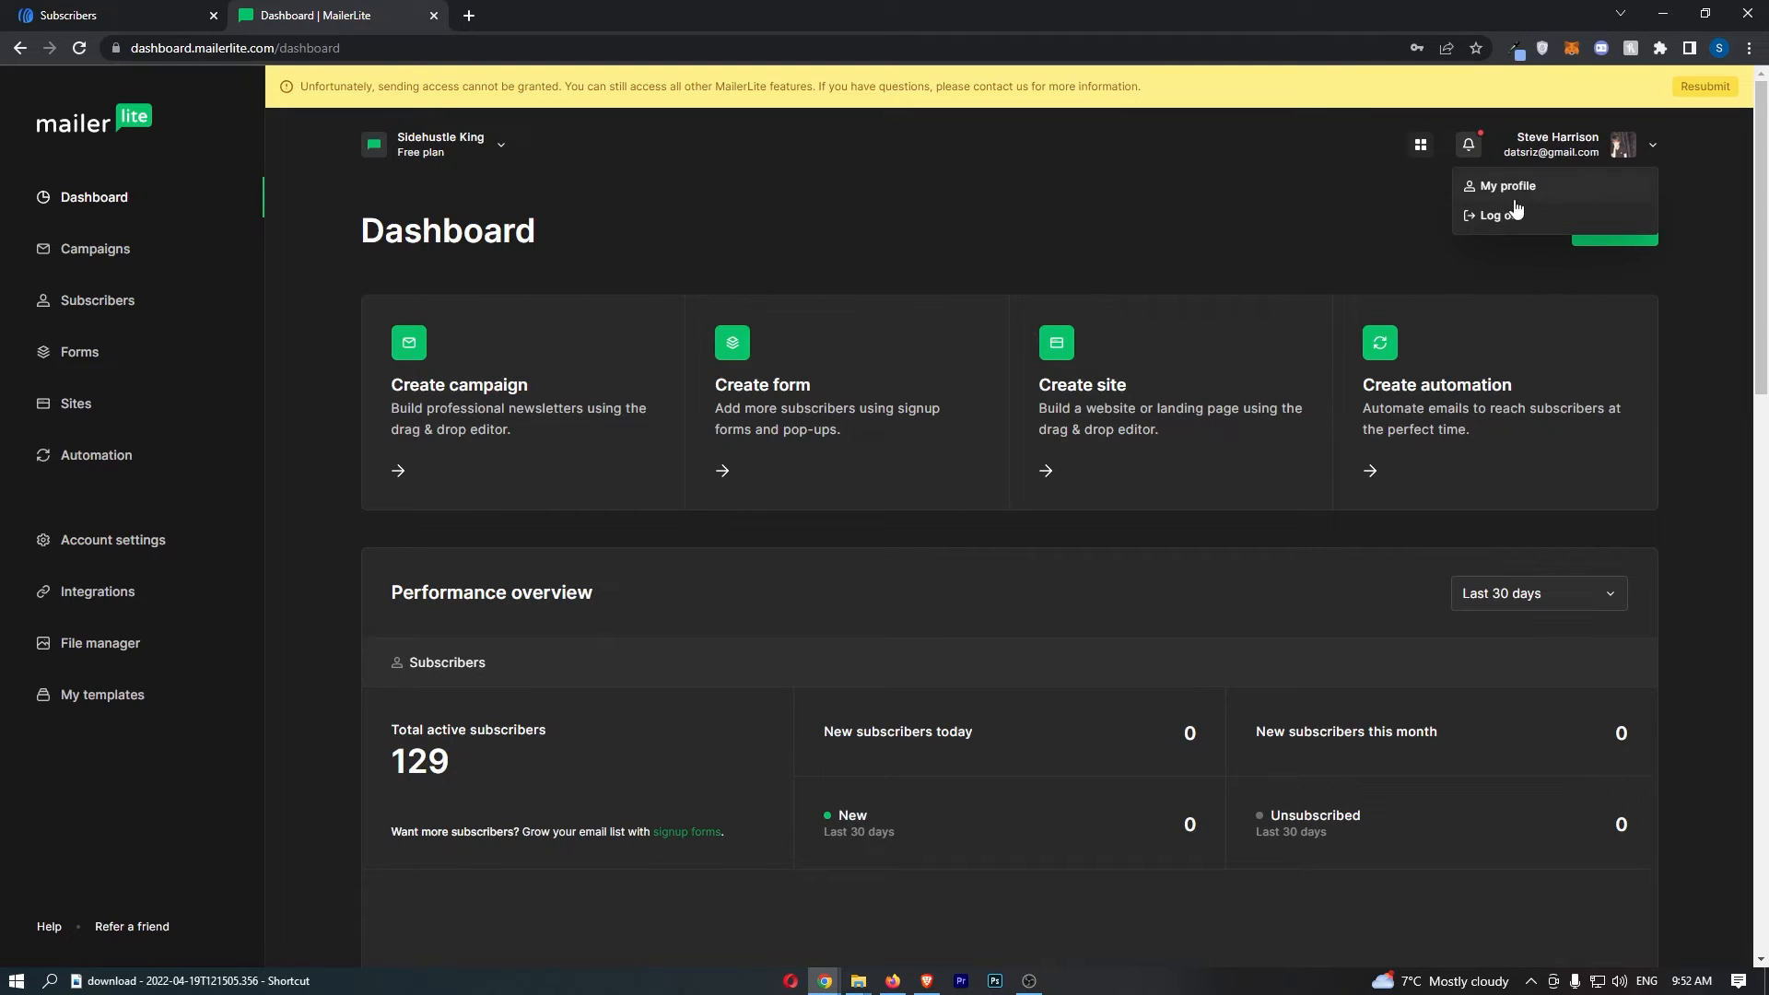
mouse_move(1508, 186)
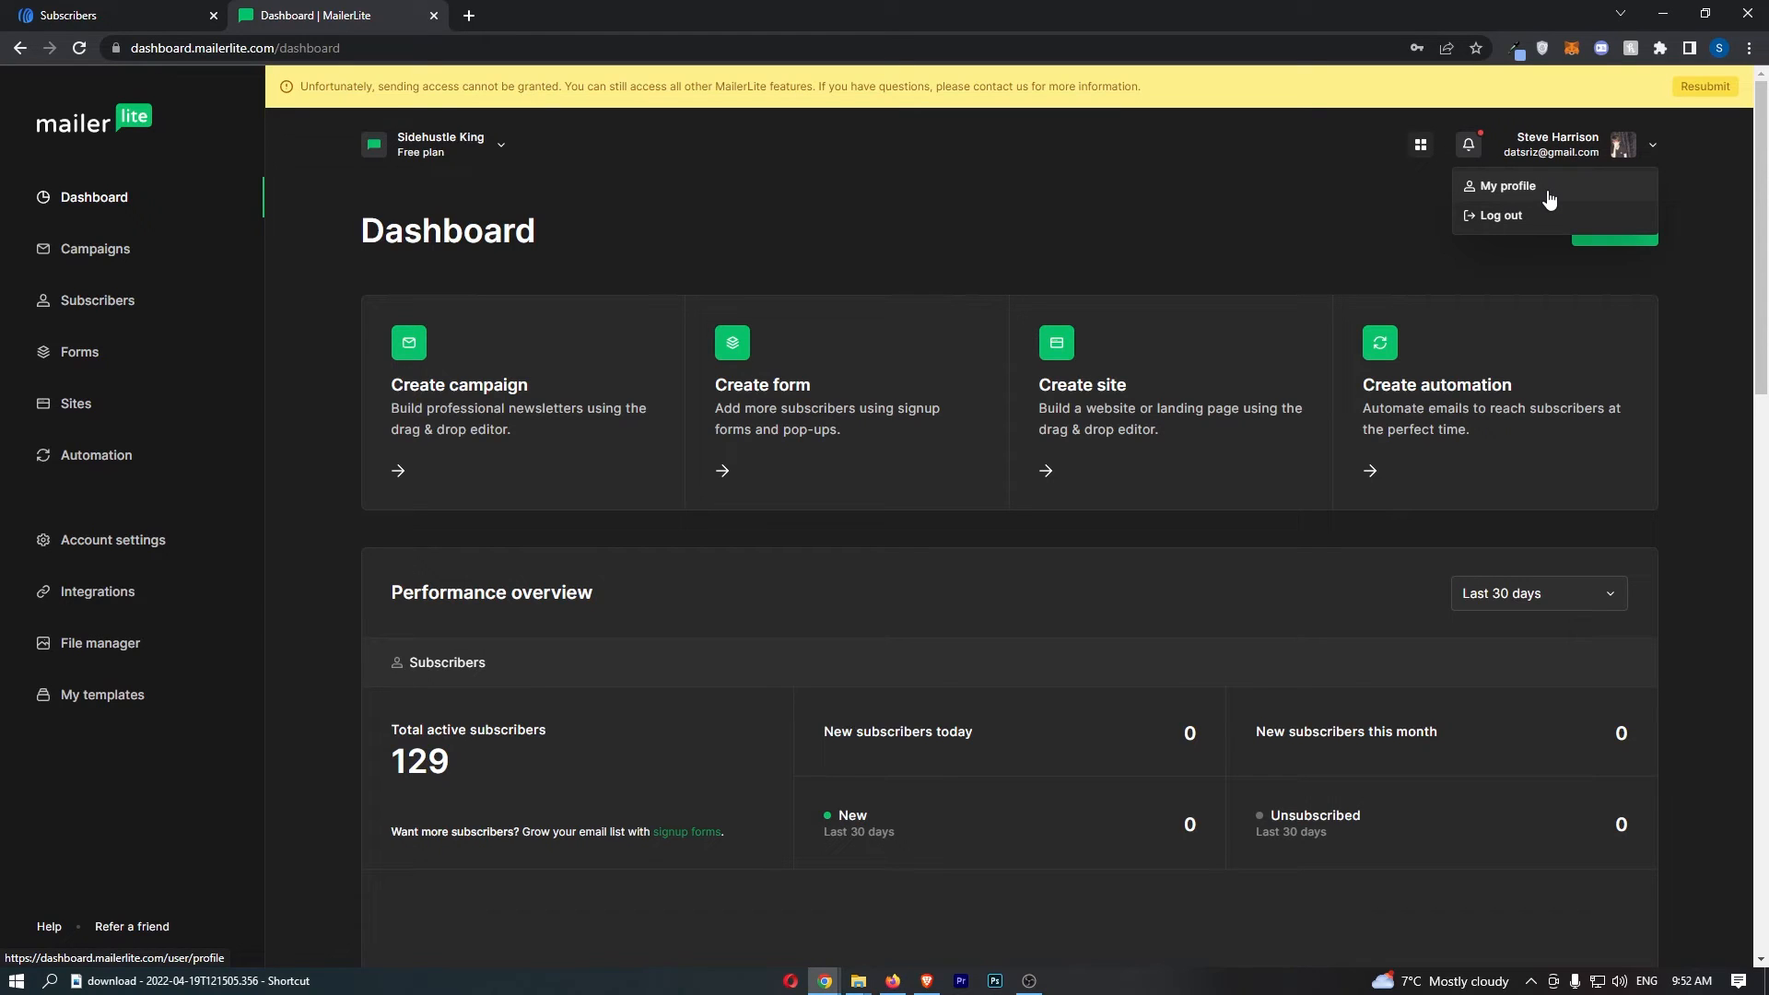
left_click(1505, 184)
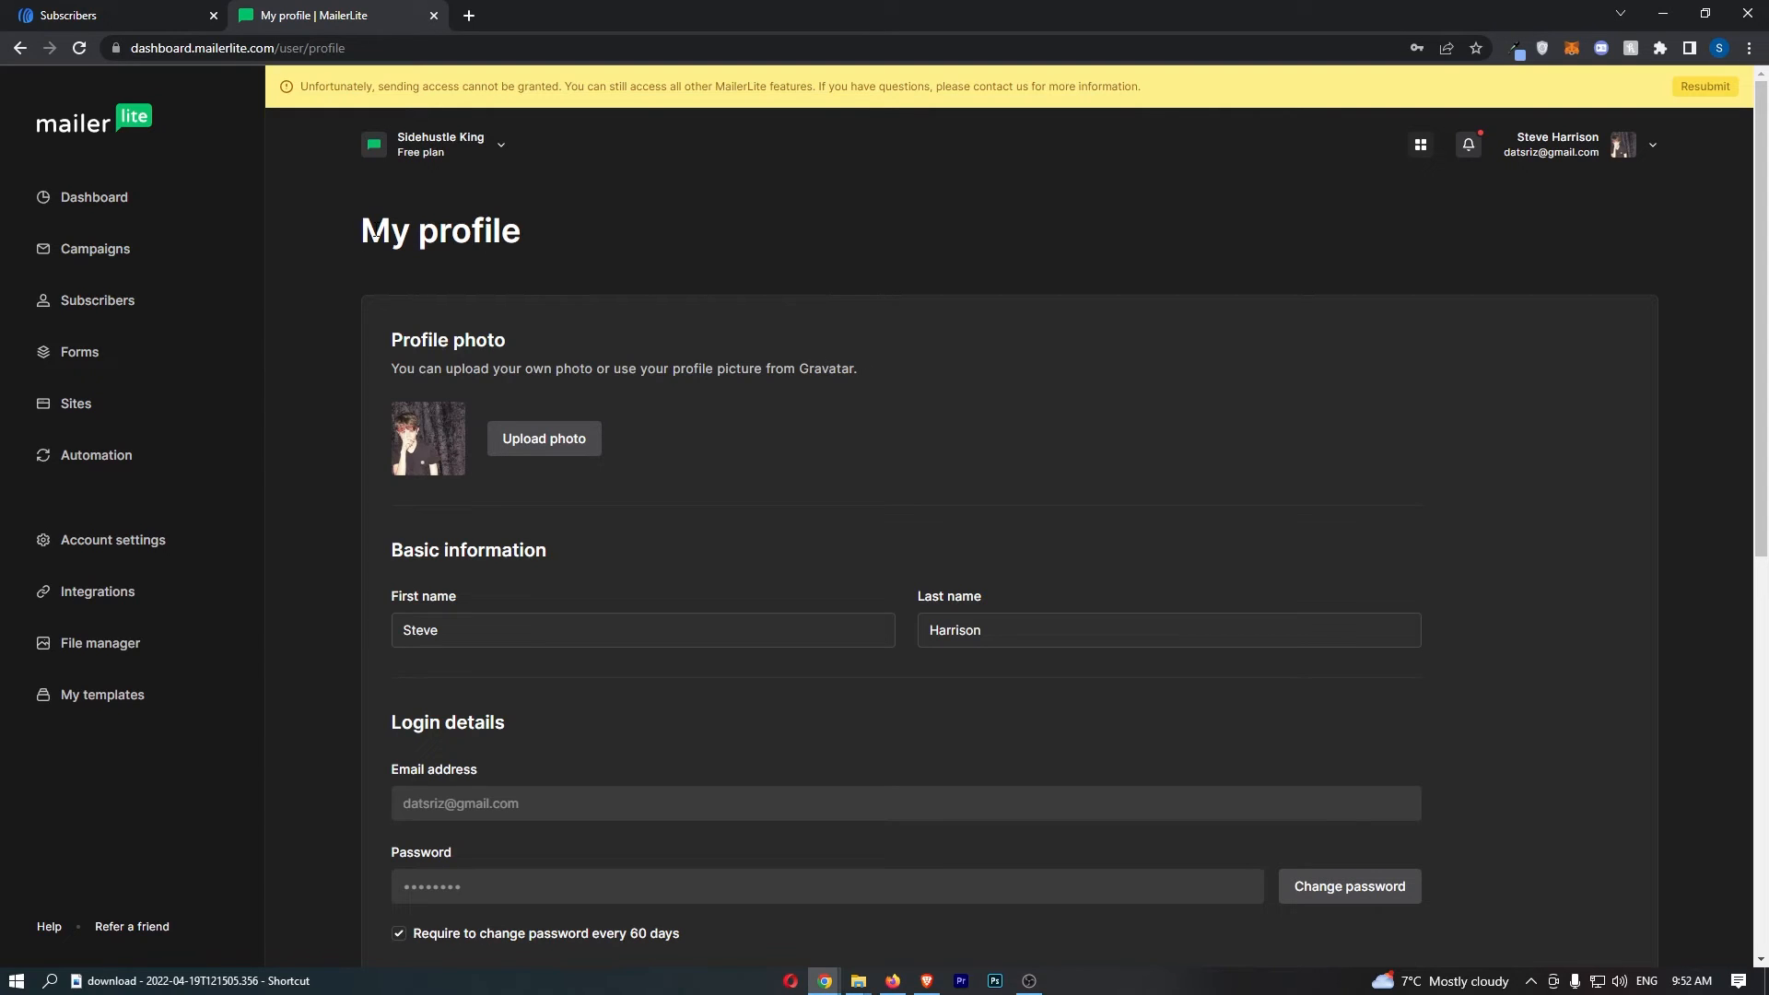
mouse_move(663, 289)
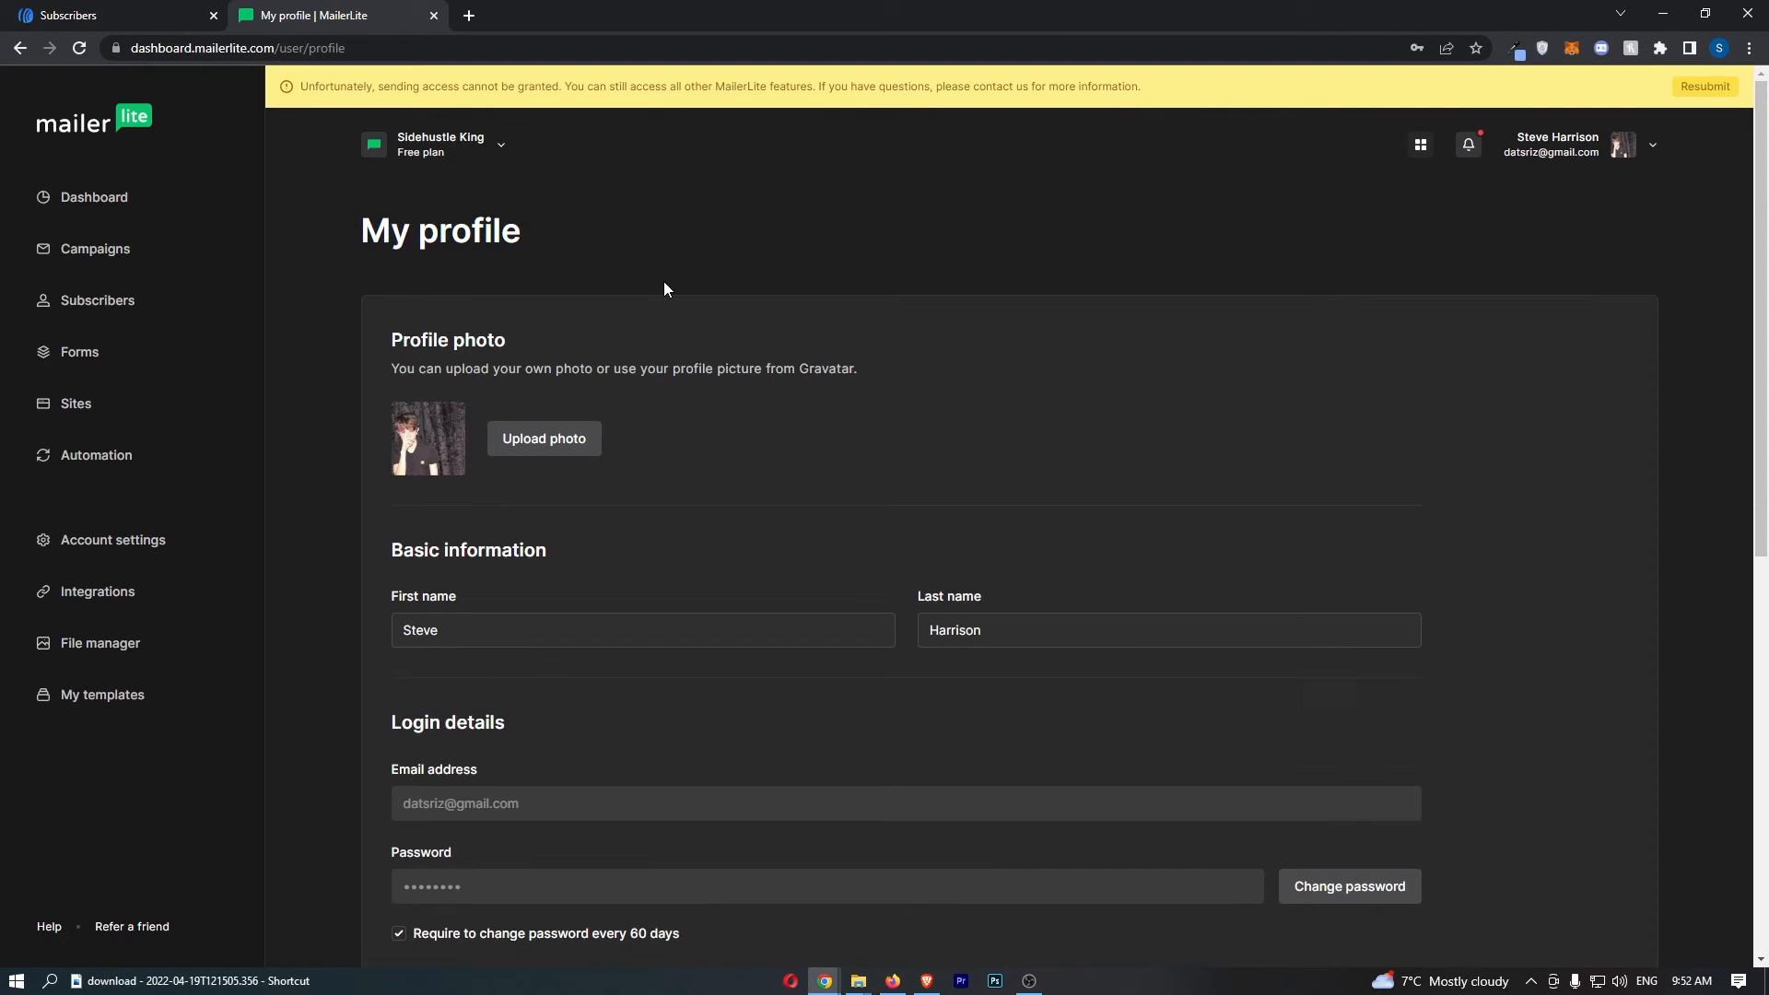
scroll("down", 3)
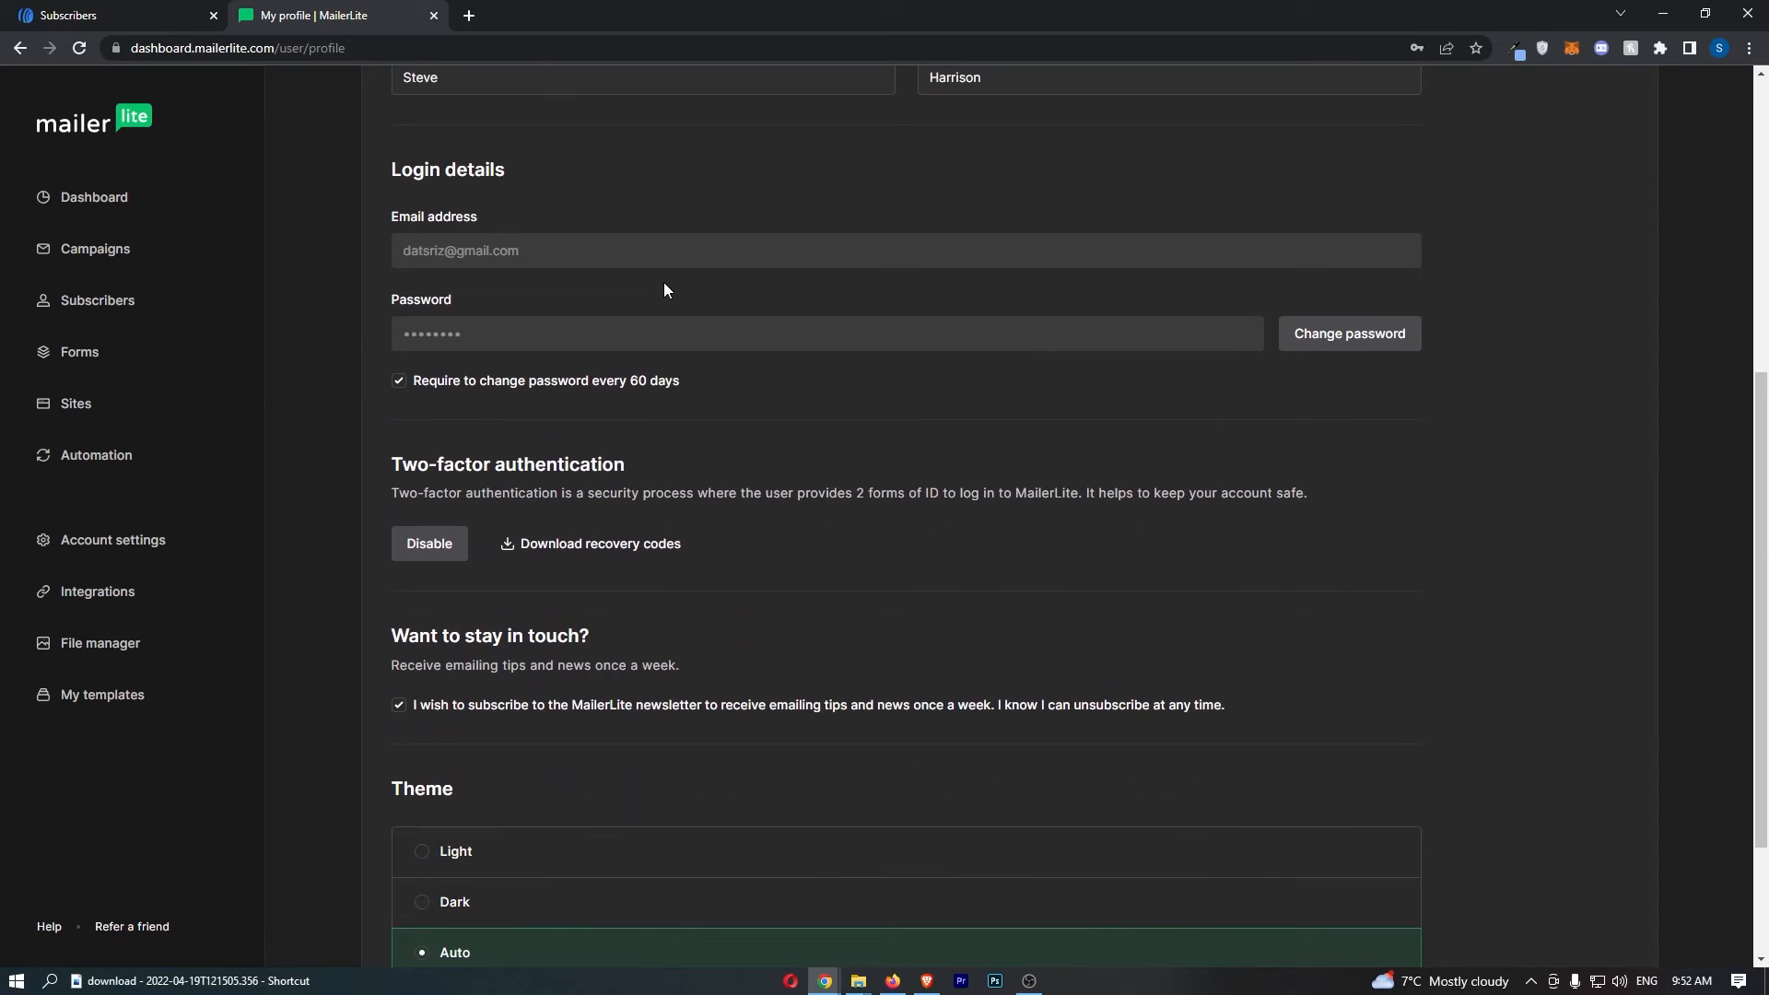
mouse_move(662, 459)
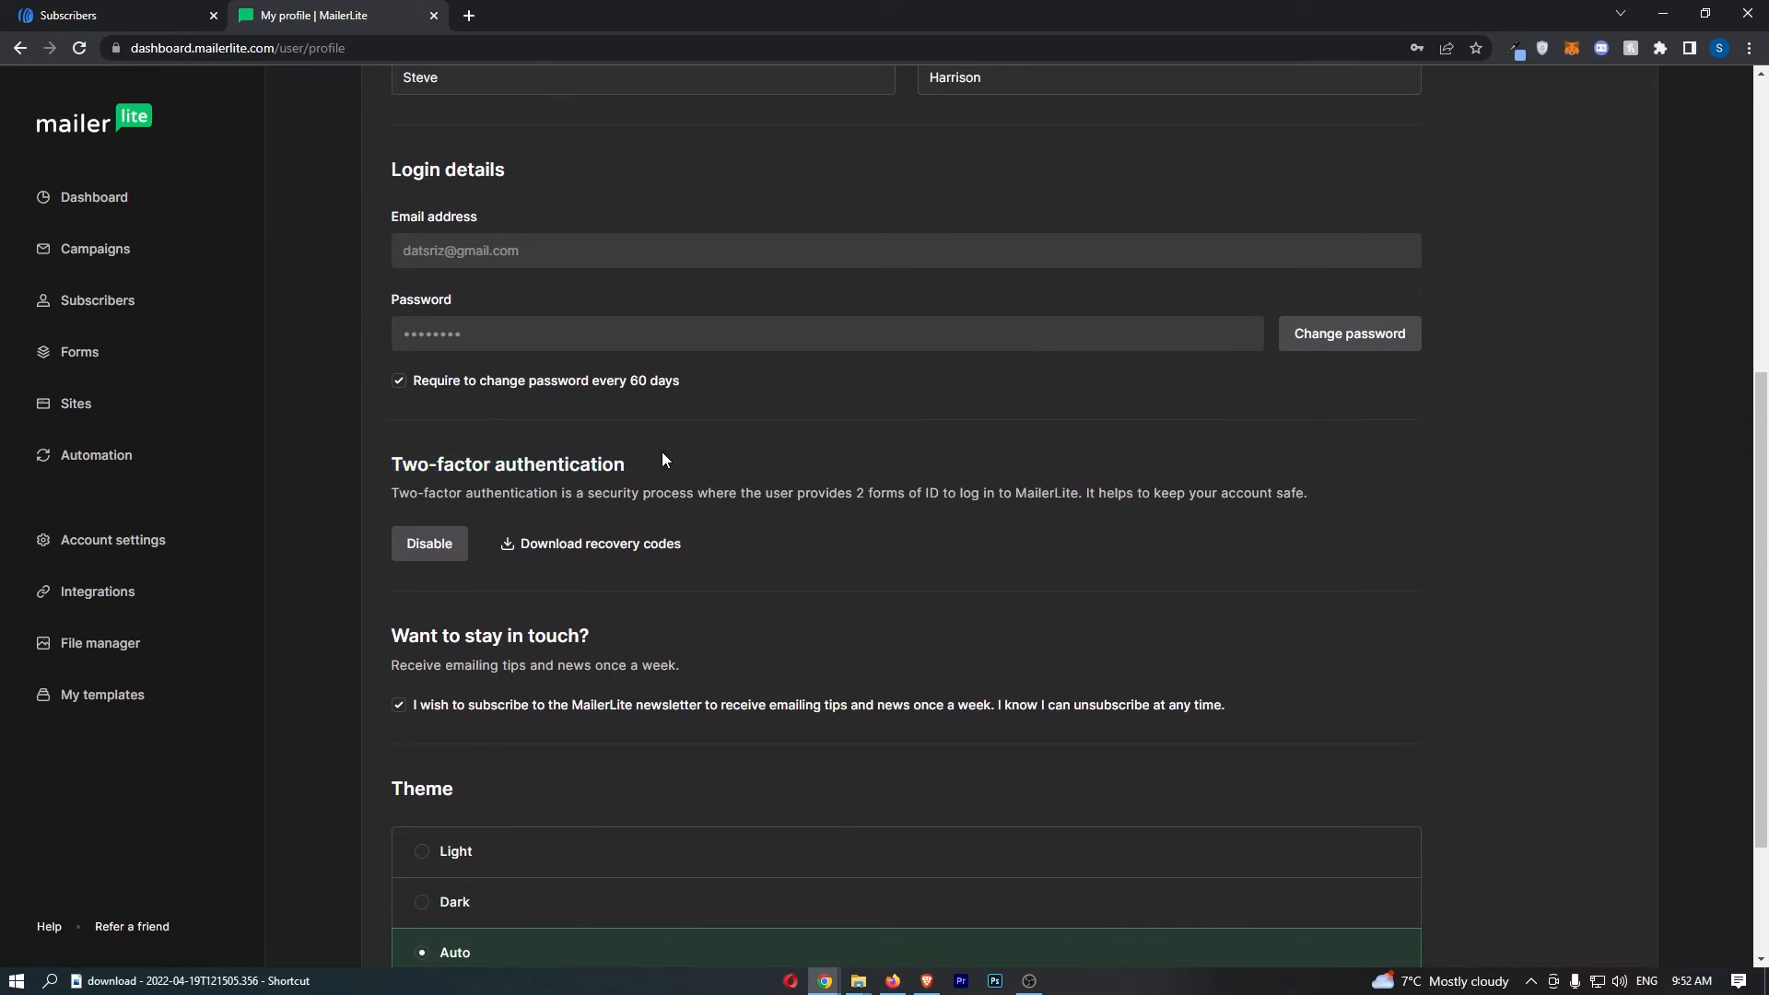
mouse_move(430, 544)
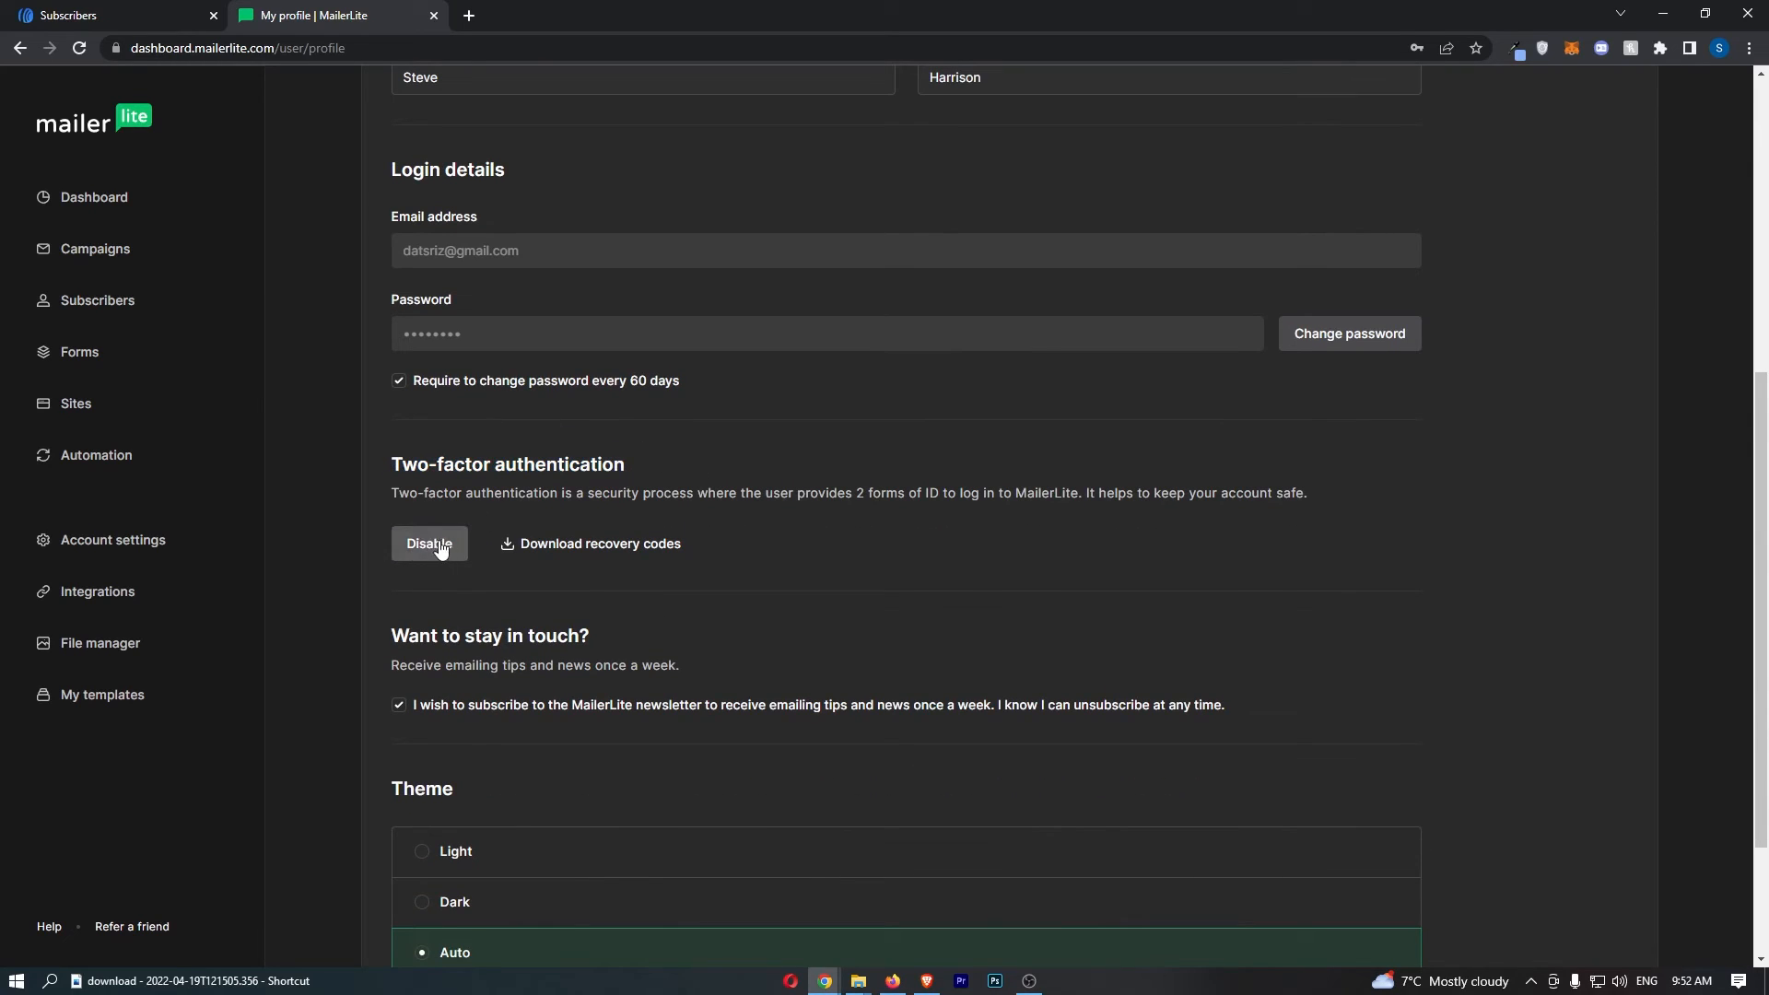
- Disable two-factor authentication, confirming with the account password
left_click(429, 542)
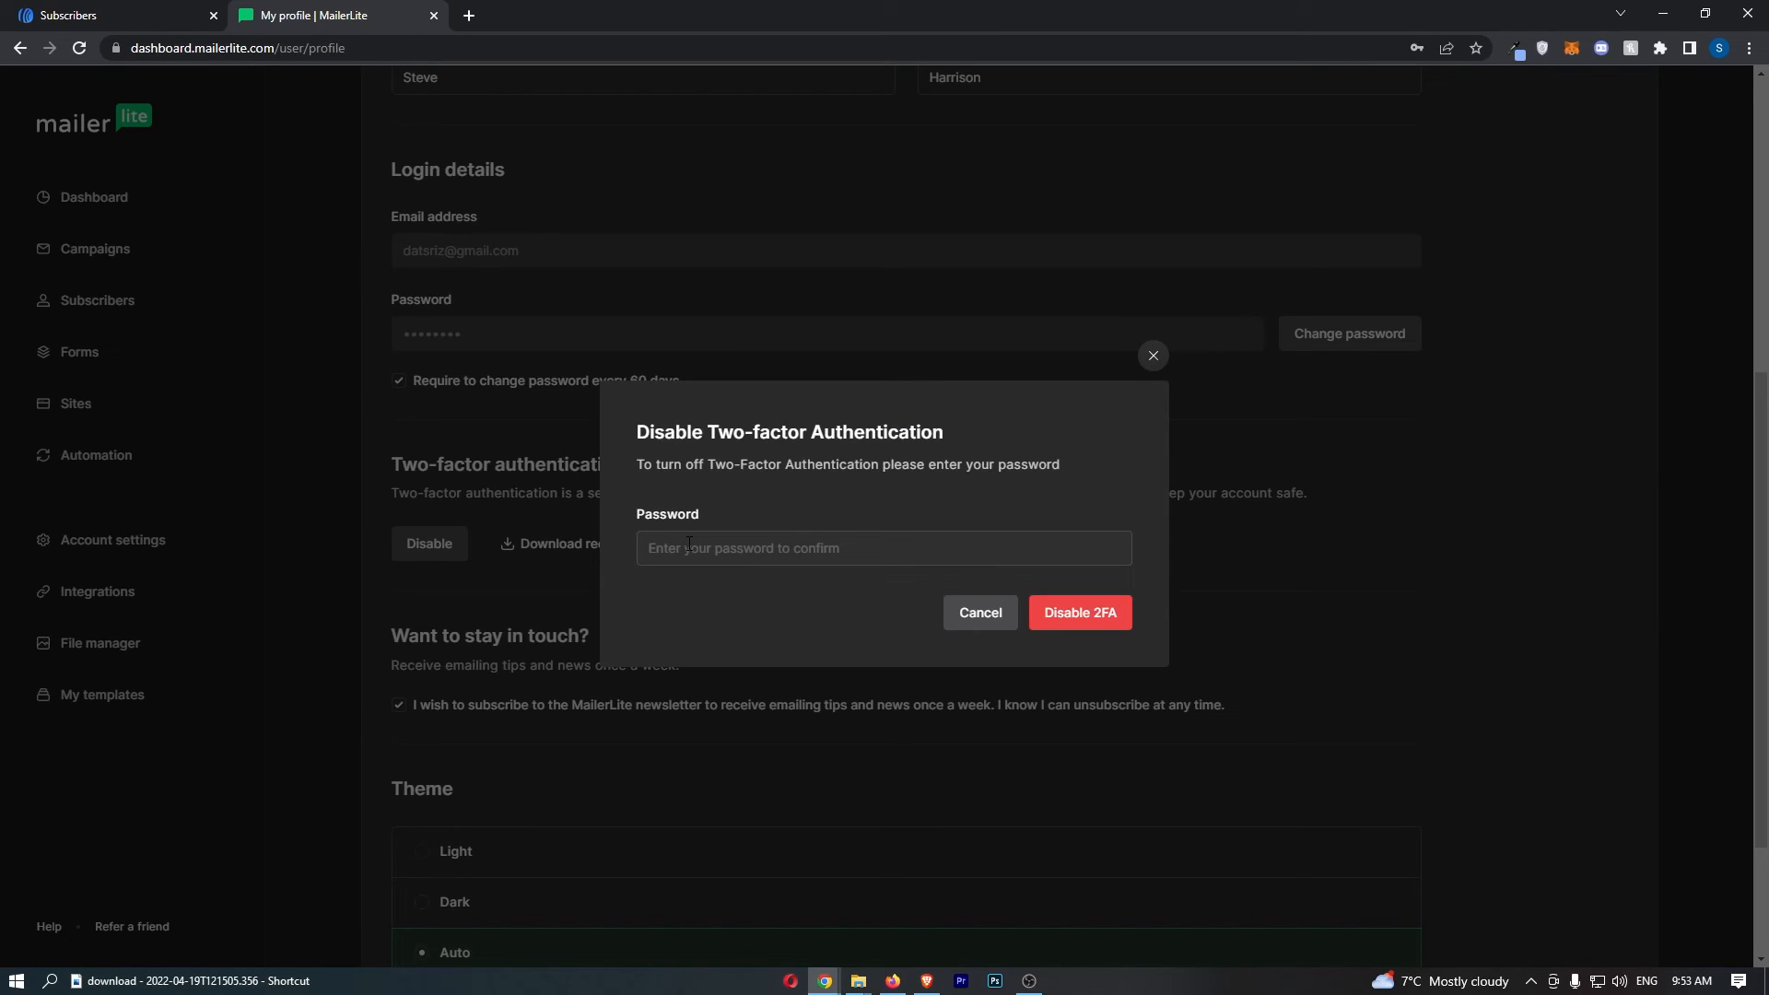
type("password")
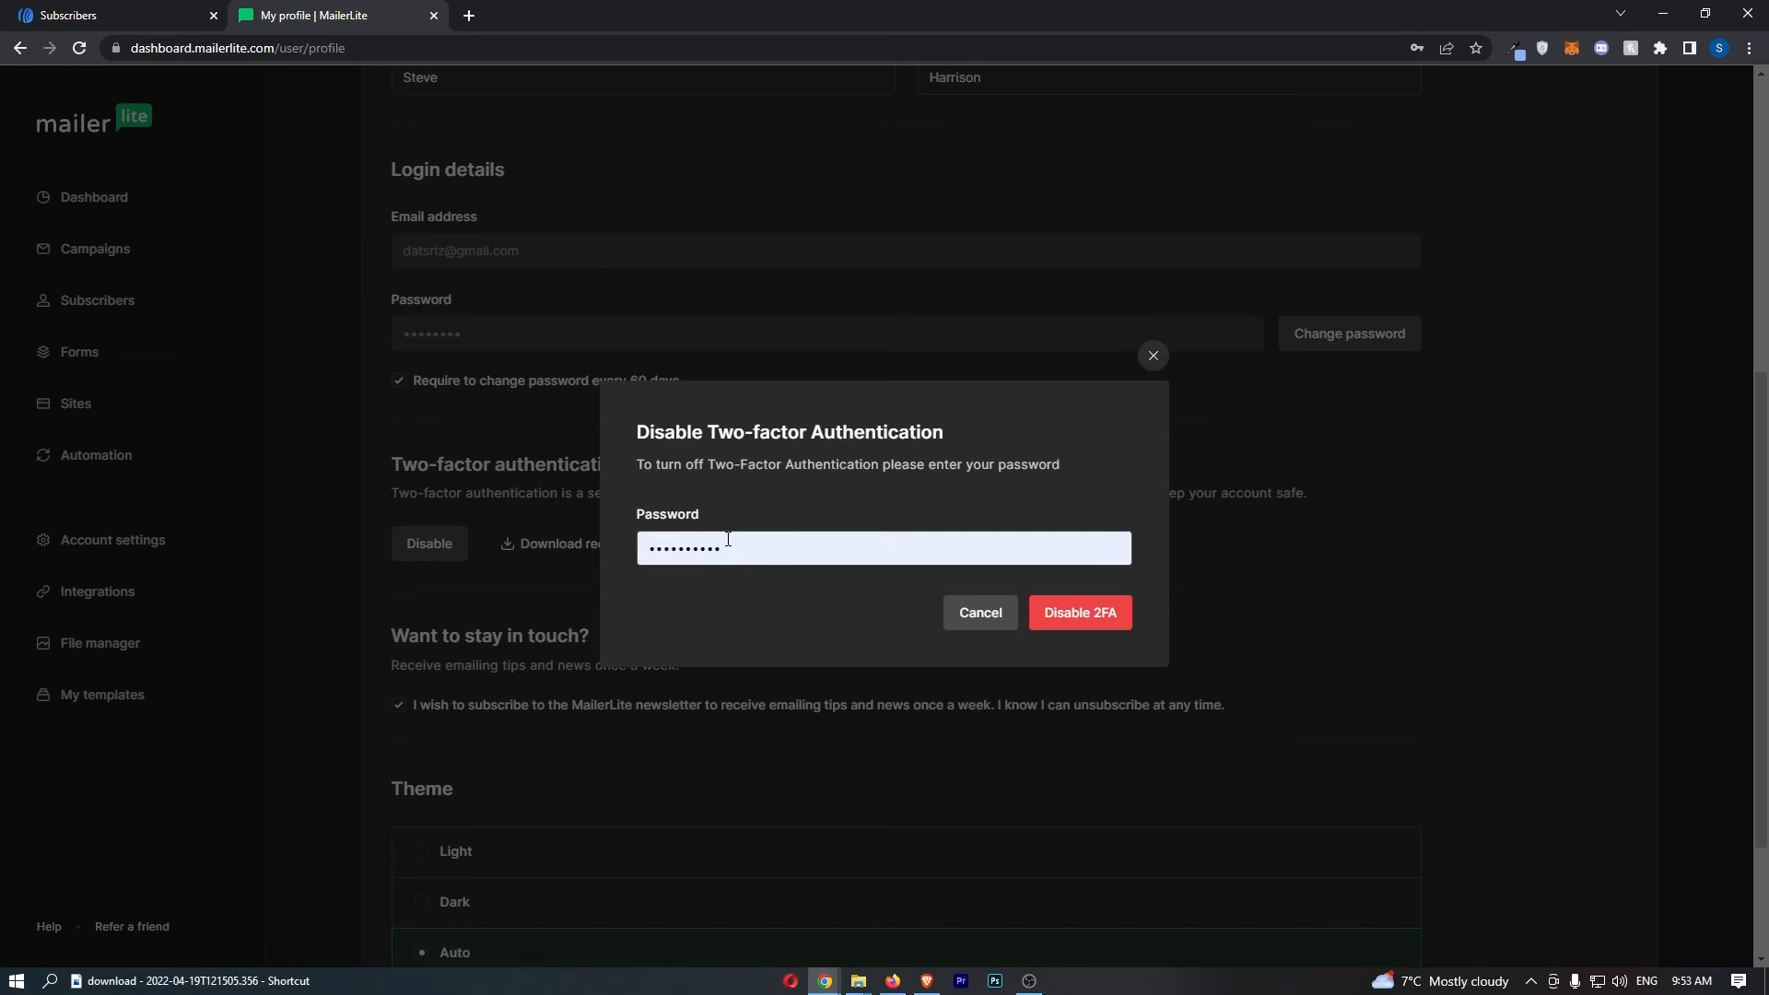
mouse_move(1078, 612)
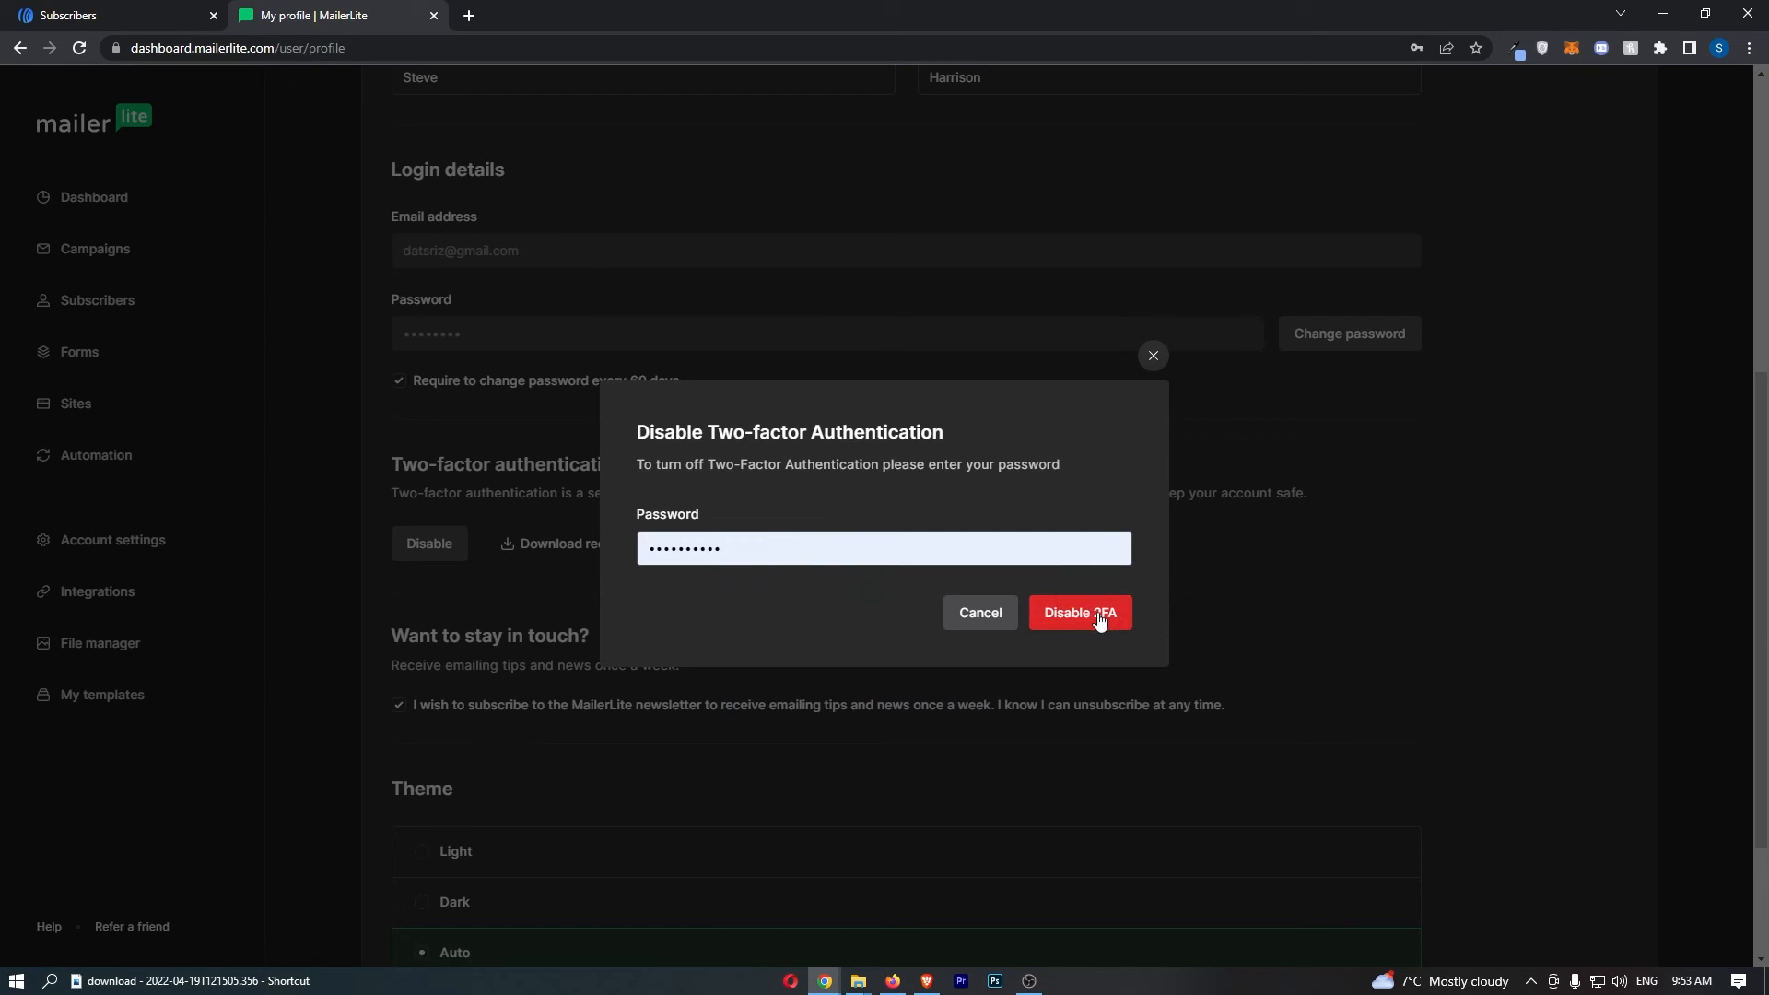
left_click(1076, 612)
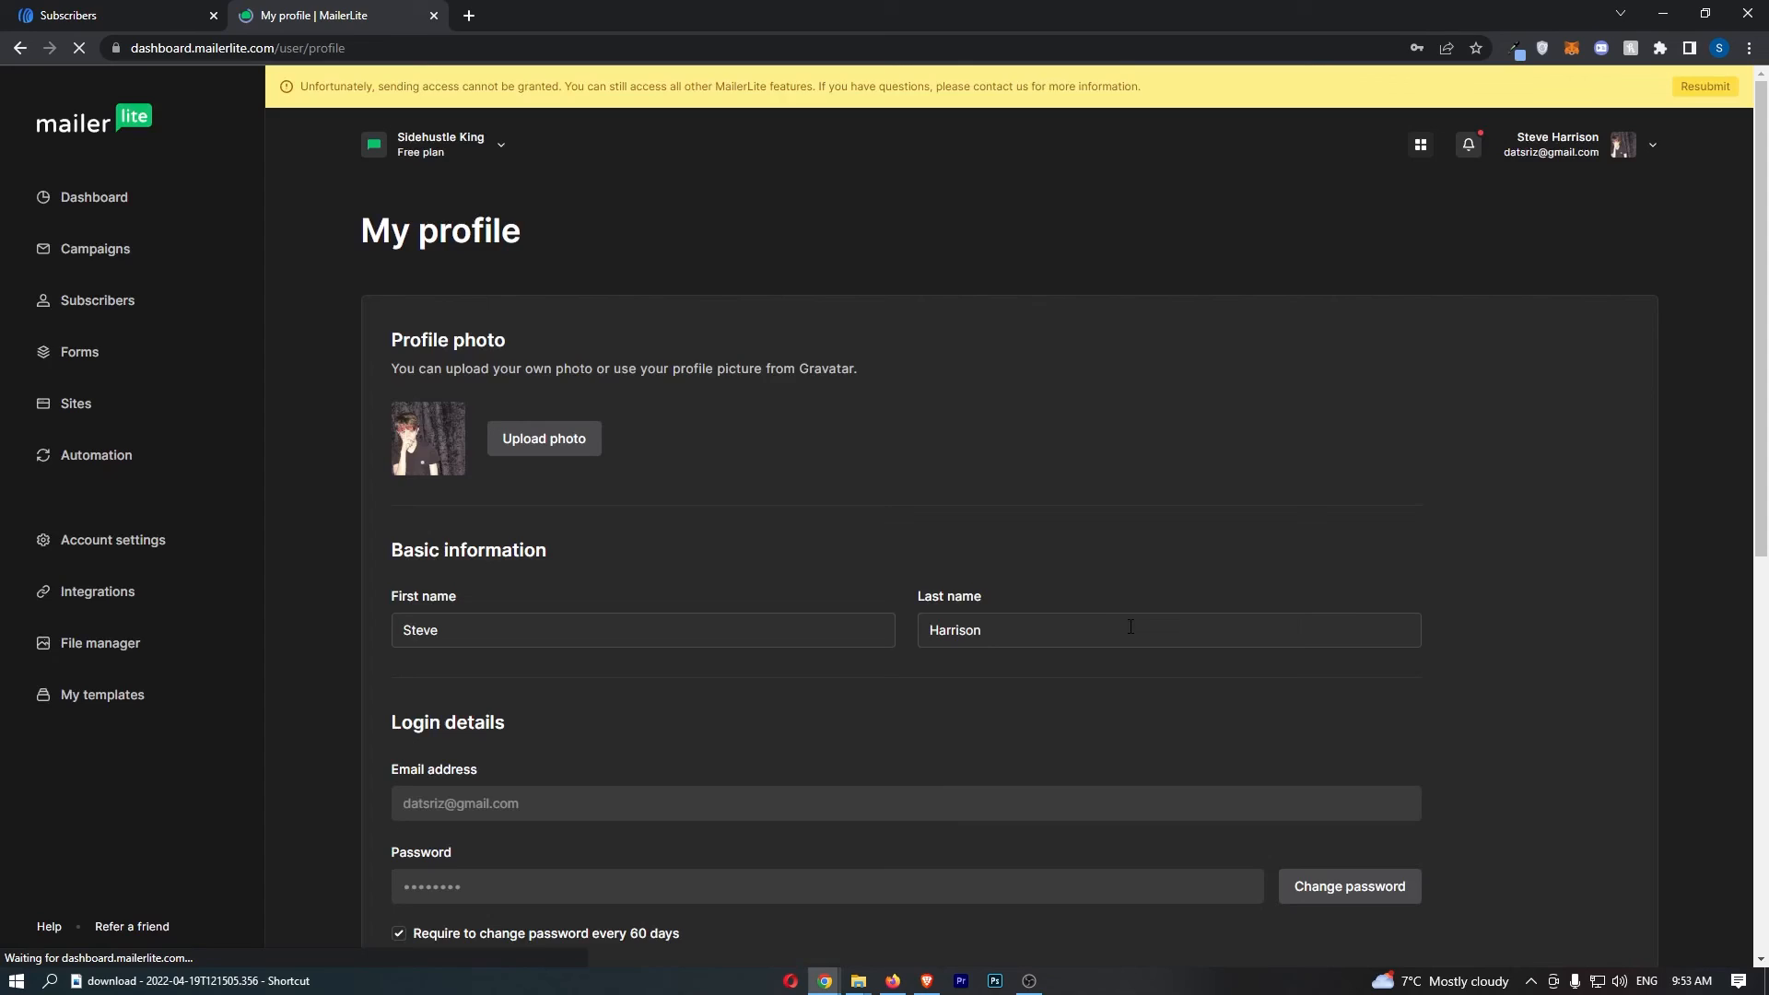
scroll("down", 3)
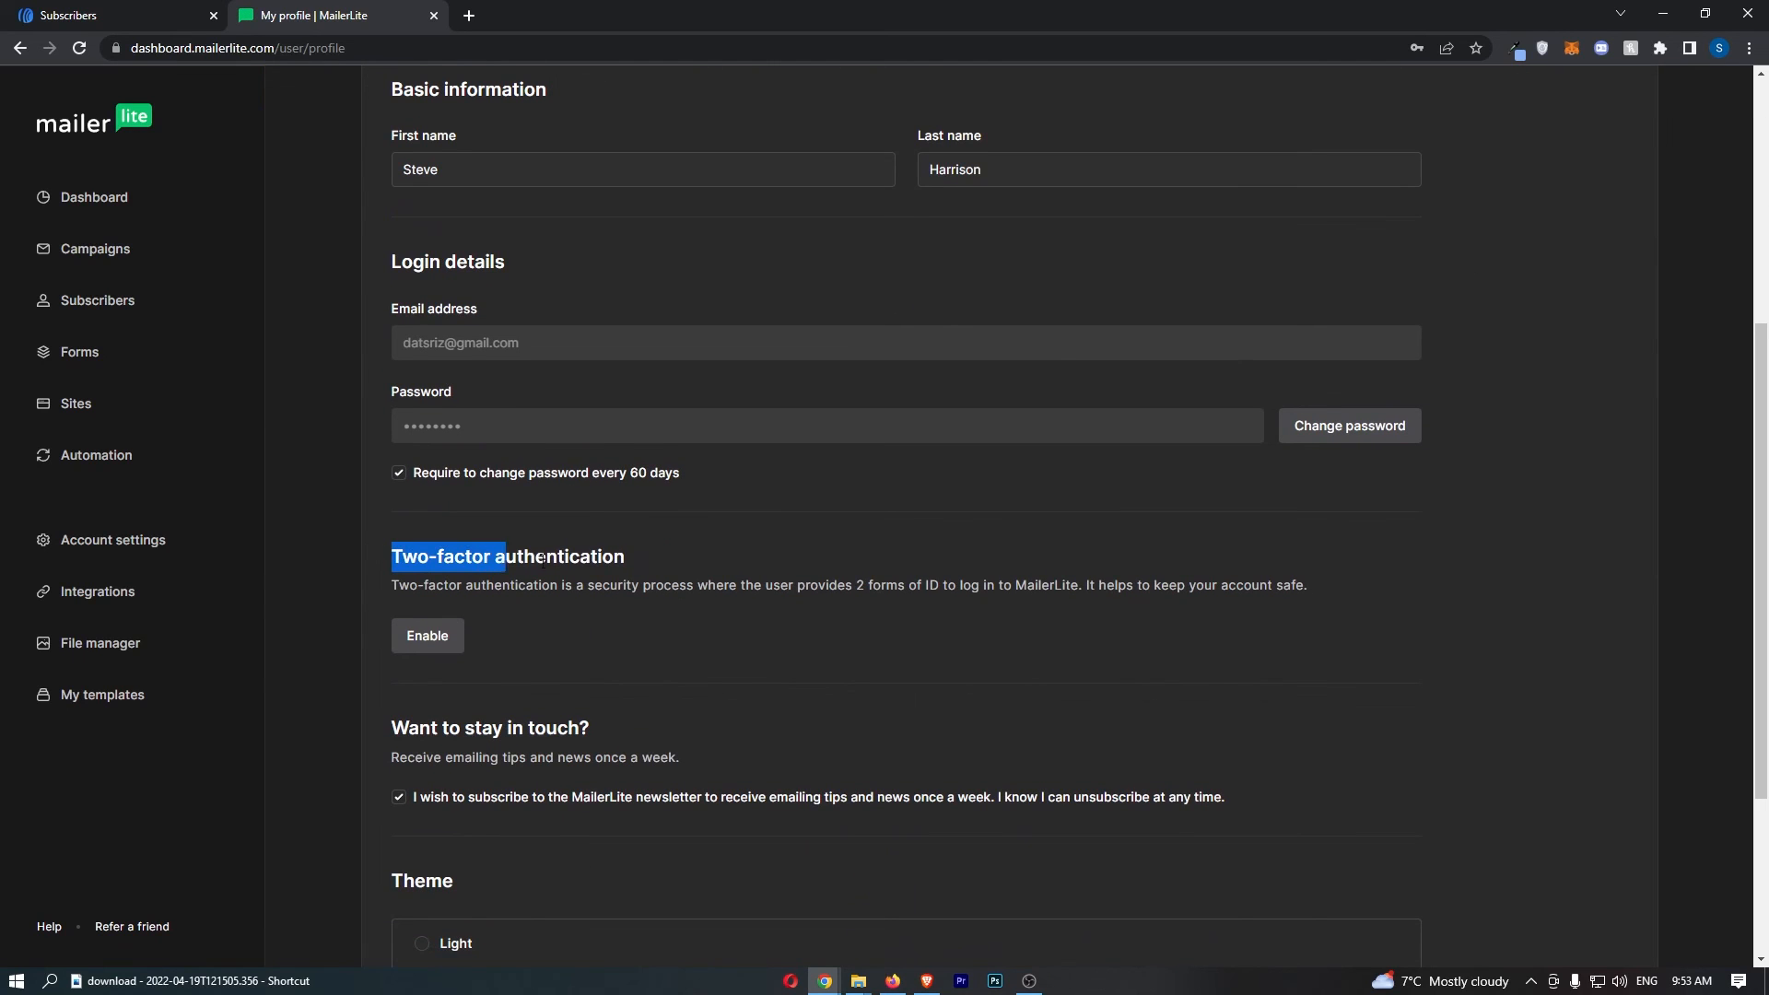